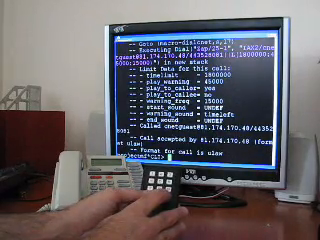
scroll("down", 3)
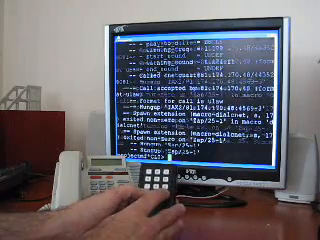
scroll("down", 3)
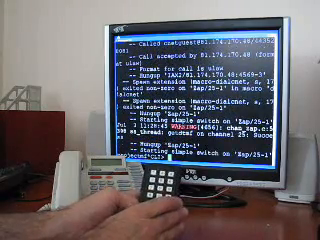